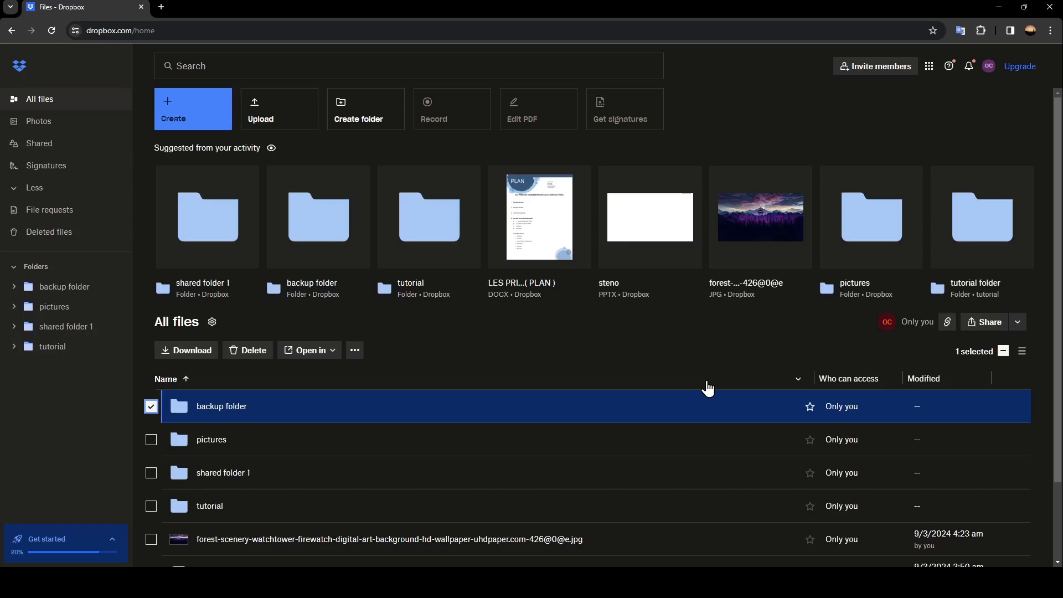
pyautogui.moveTo(725, 394)
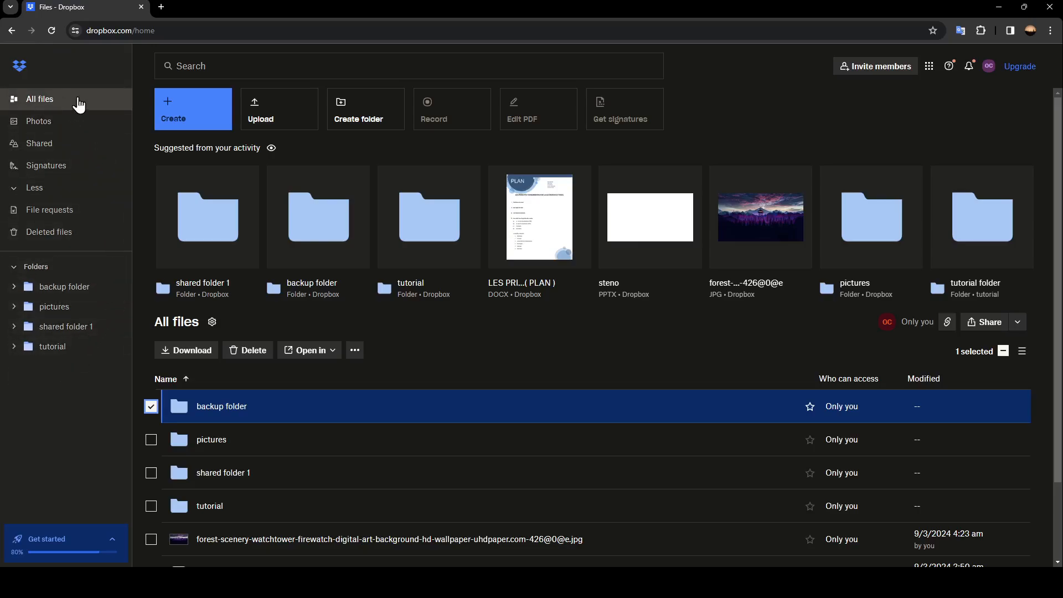
pyautogui.moveTo(38, 122)
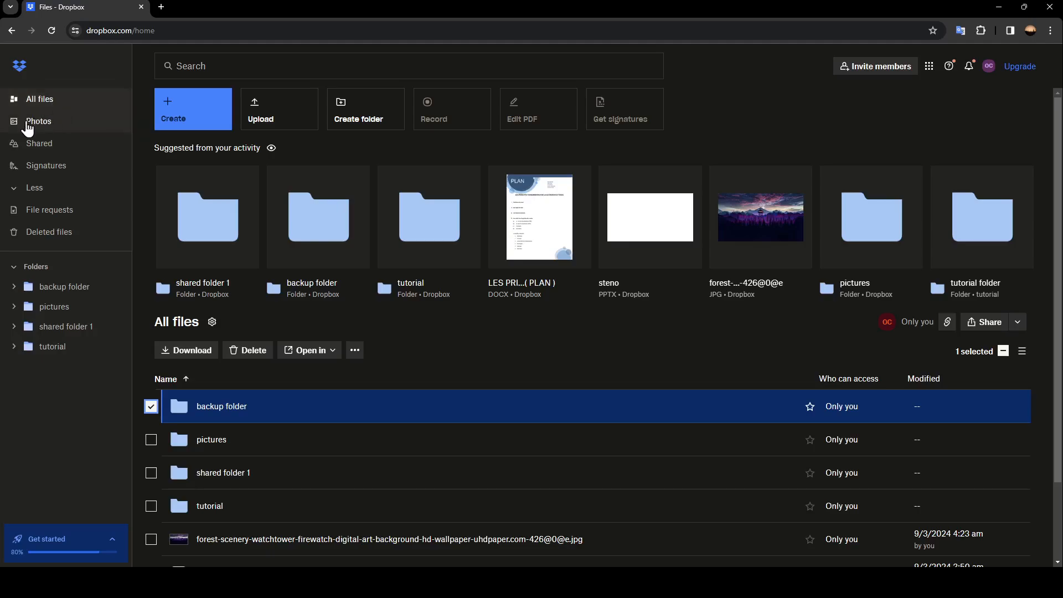
pyautogui.moveTo(45, 166)
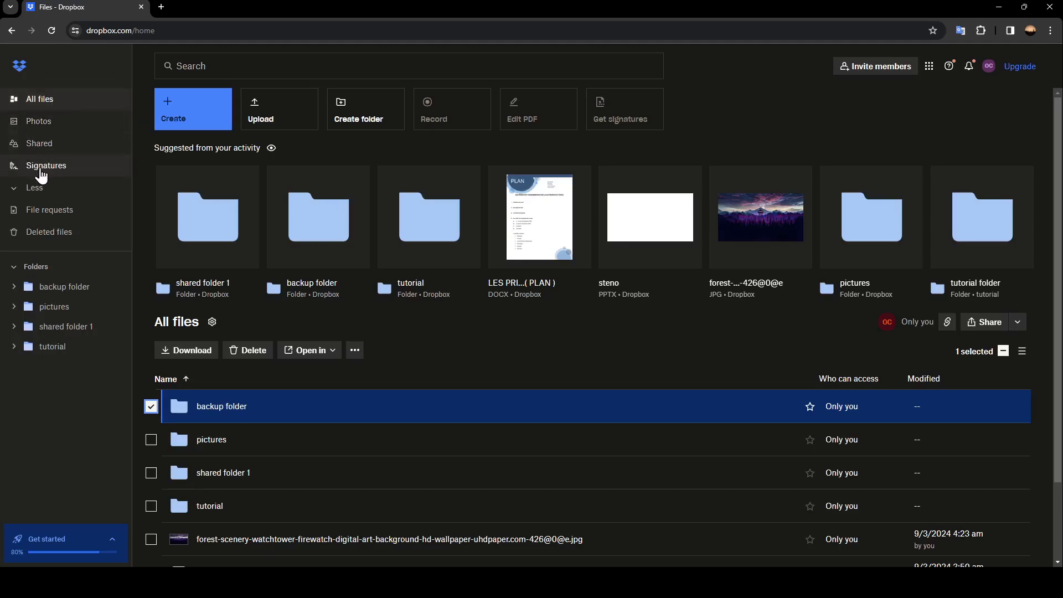
pyautogui.moveTo(49, 210)
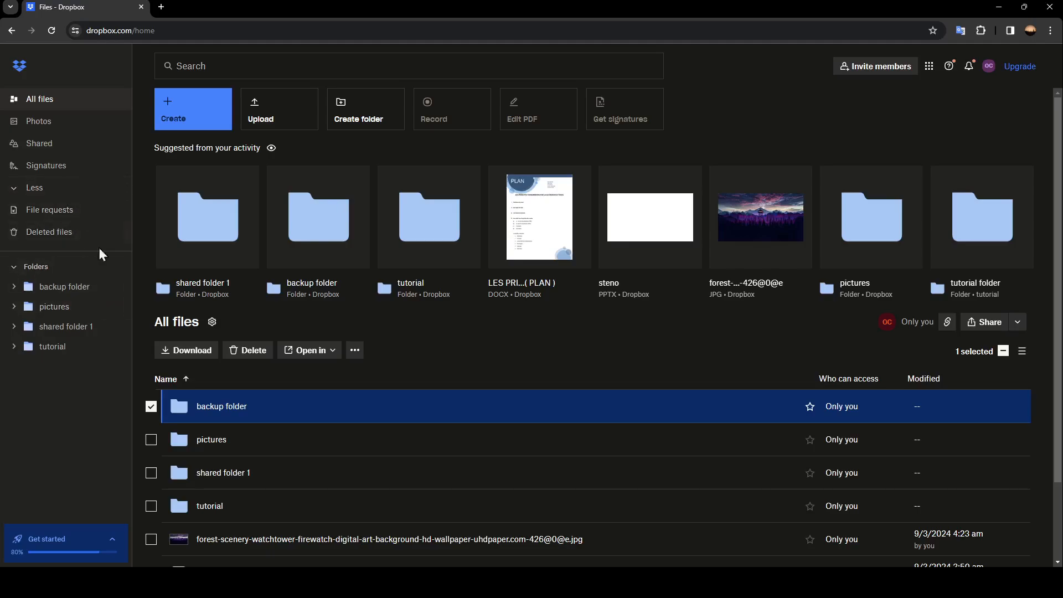
pyautogui.moveTo(54, 306)
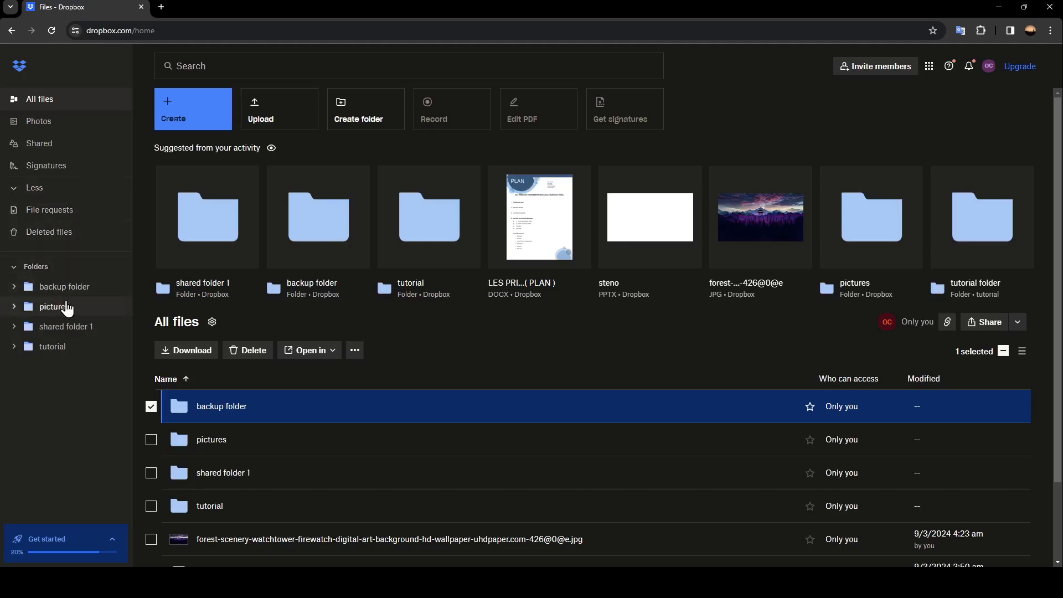
pyautogui.moveTo(27, 265)
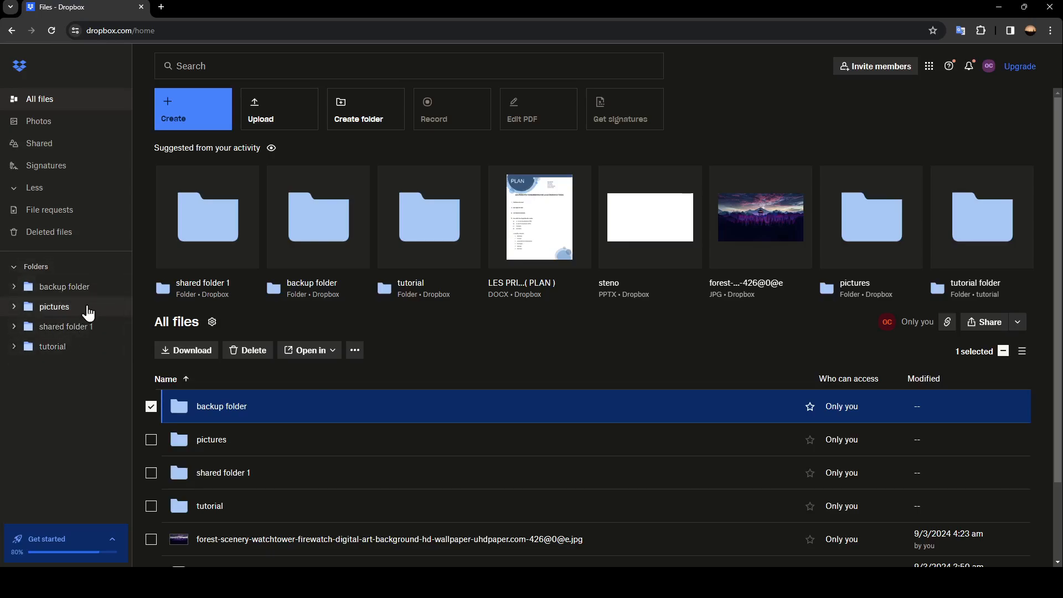
# Step: Open the 'tutorial' folder from the sidebar's Folders list
pyautogui.click(52, 347)
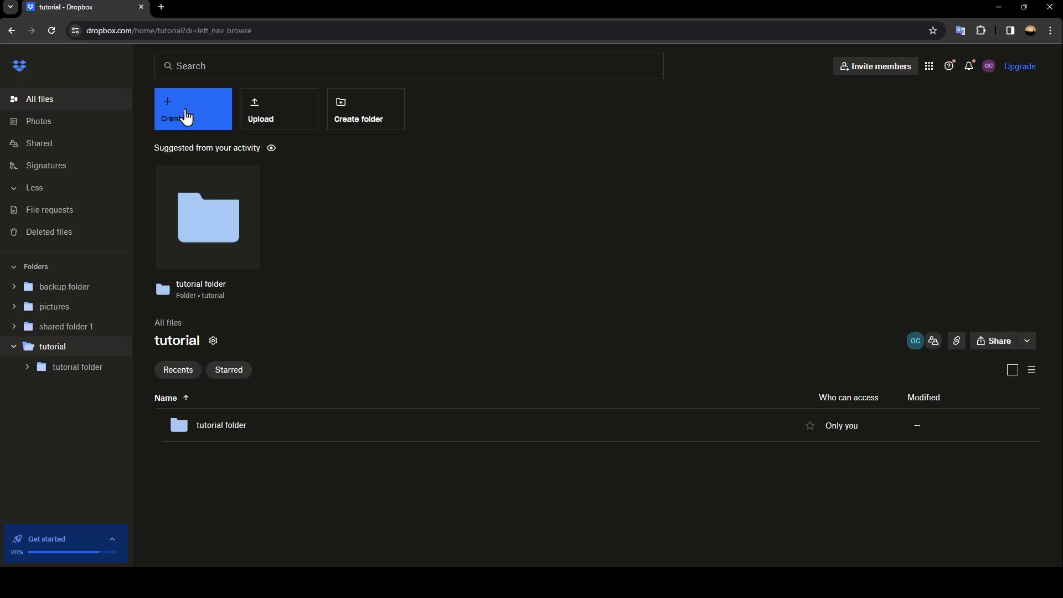
pyautogui.click(193, 109)
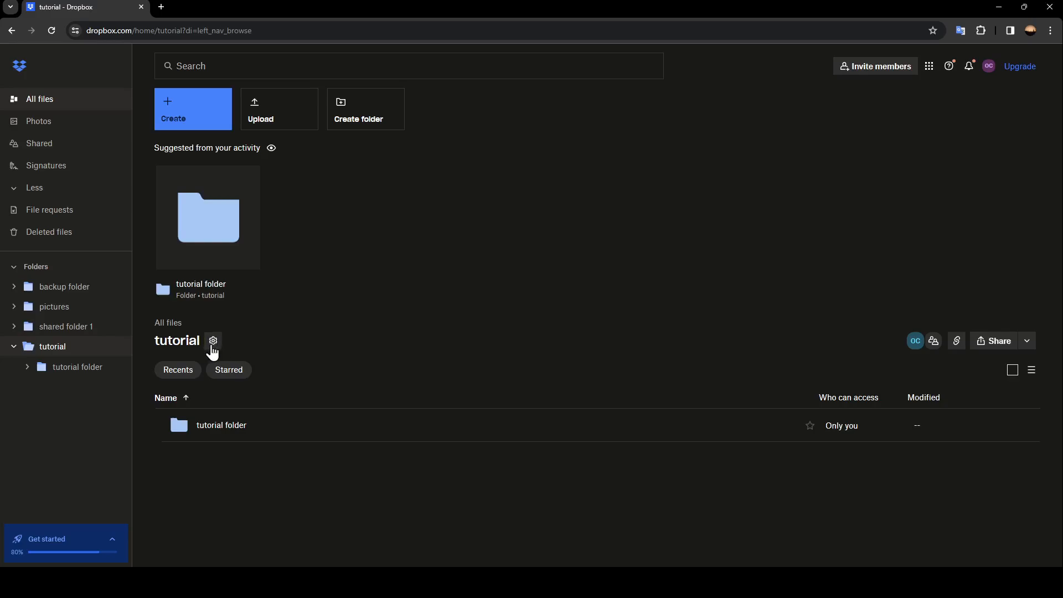
# Step: Open Manage permissions for the 'tutorial' folder from its gear menu
pyautogui.click(213, 341)
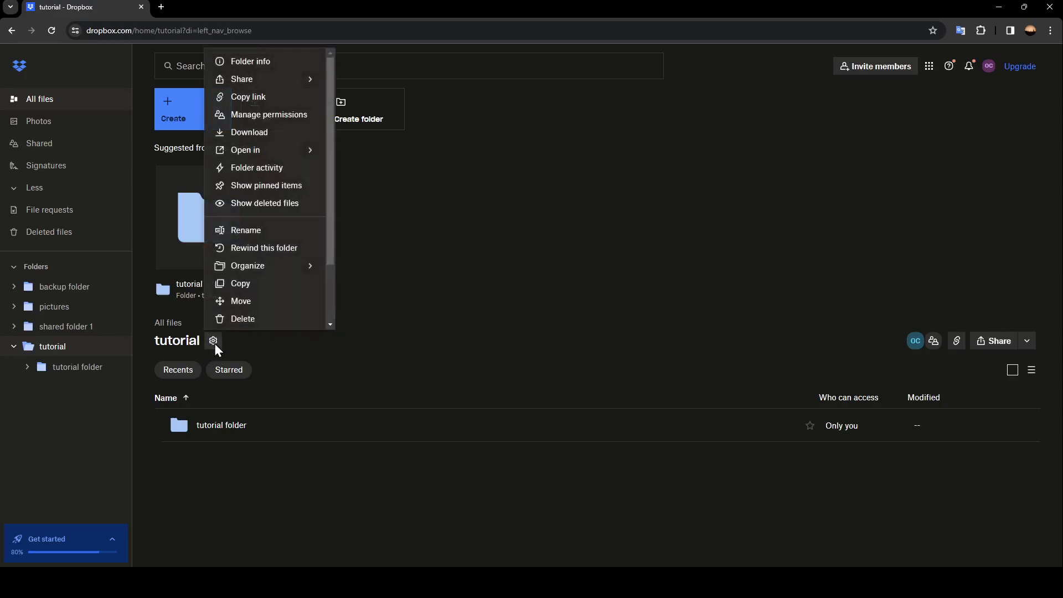
pyautogui.moveTo(250, 61)
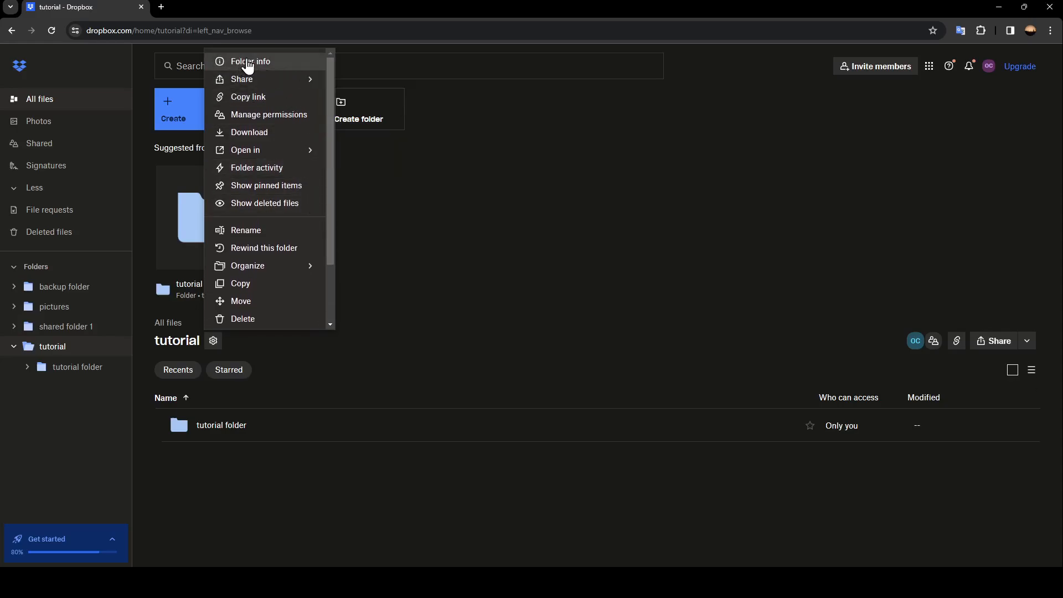
pyautogui.moveTo(265, 79)
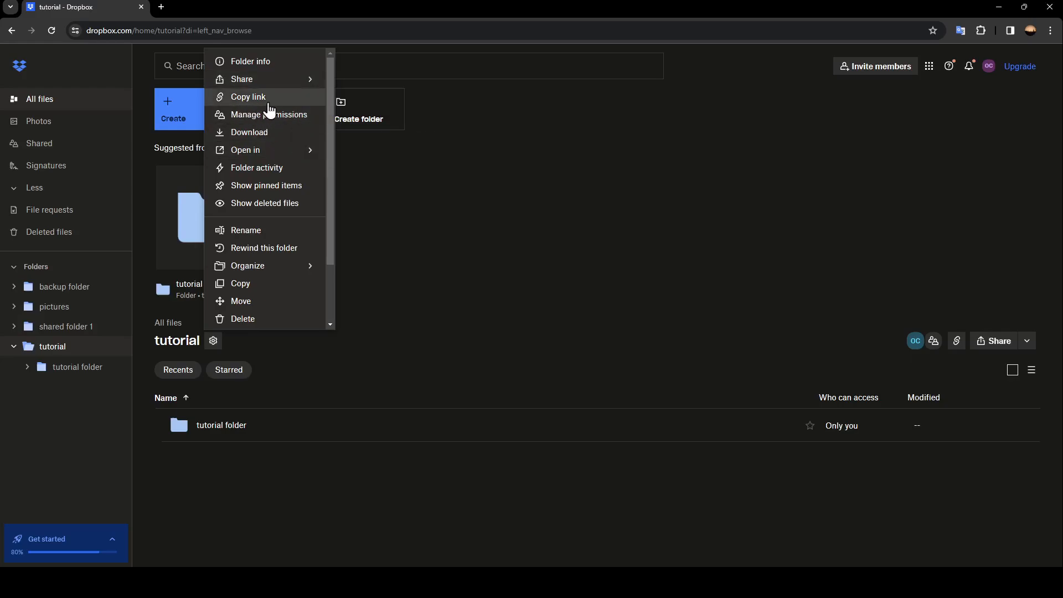
pyautogui.moveTo(245, 150)
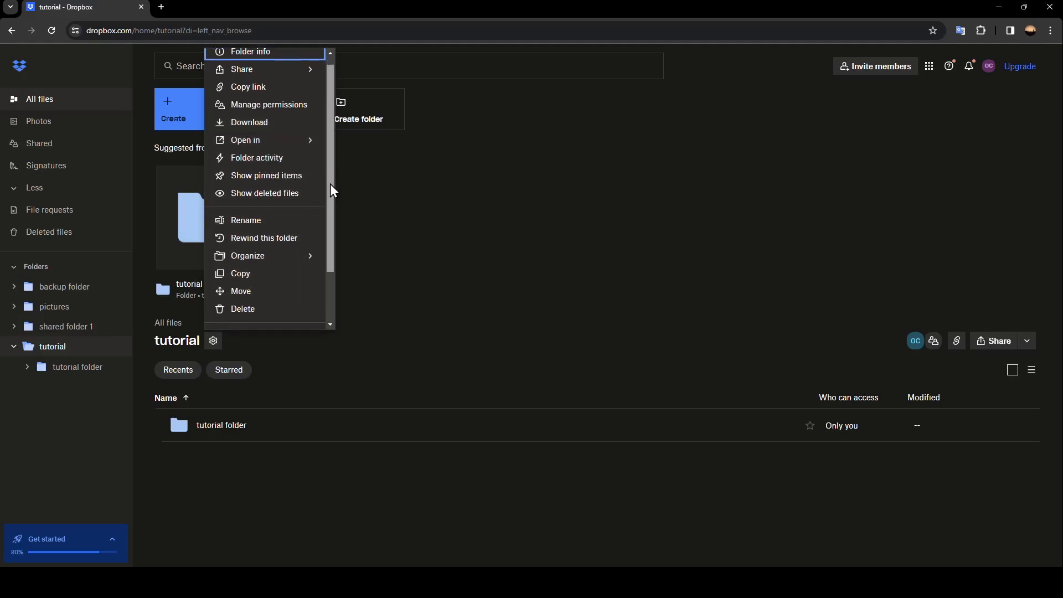
pyautogui.scroll(-3)
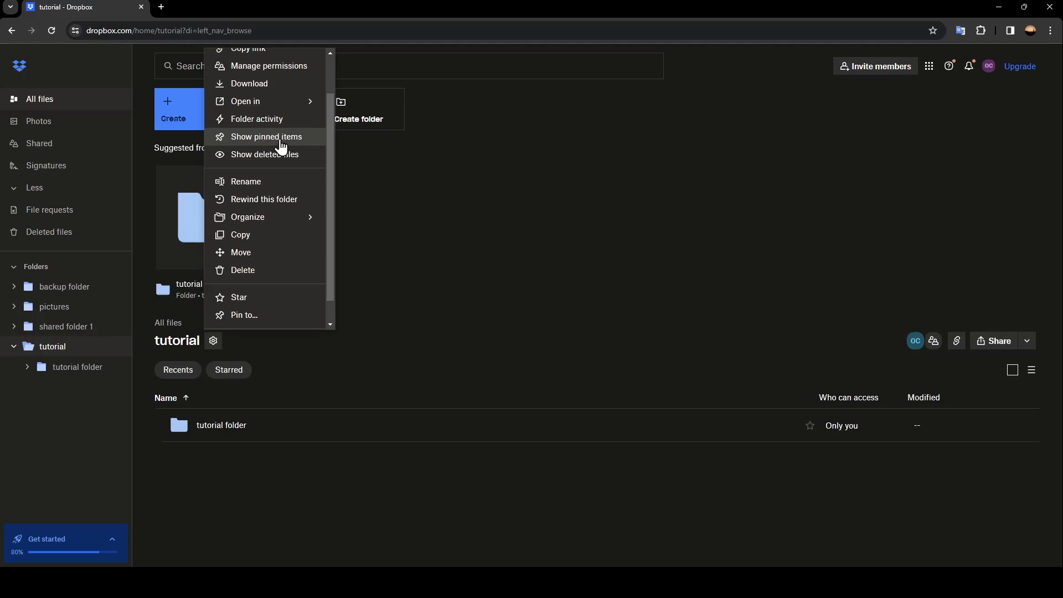
pyautogui.moveTo(326, 173)
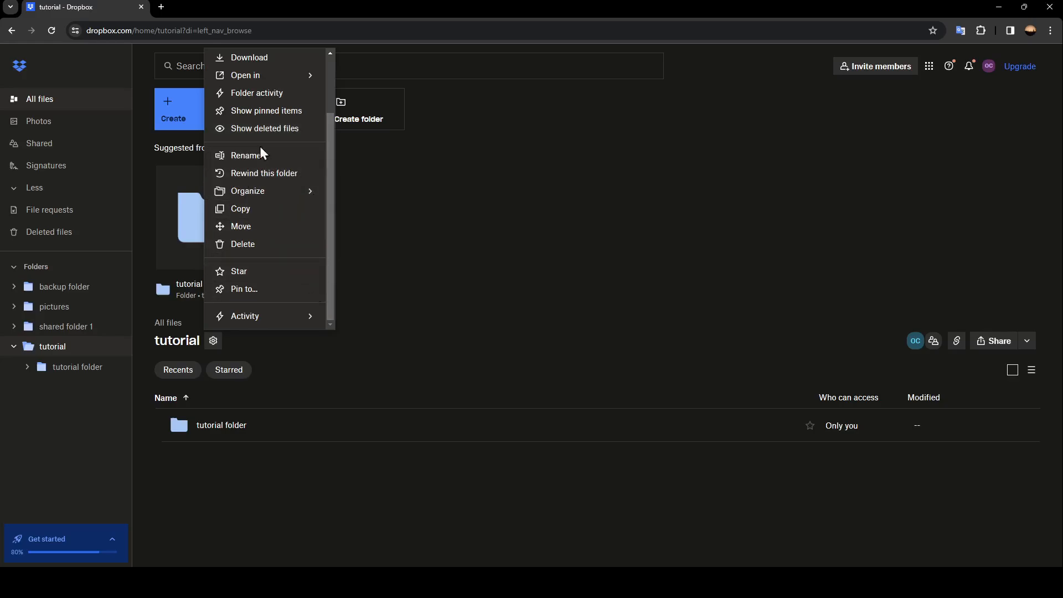
pyautogui.moveTo(246, 316)
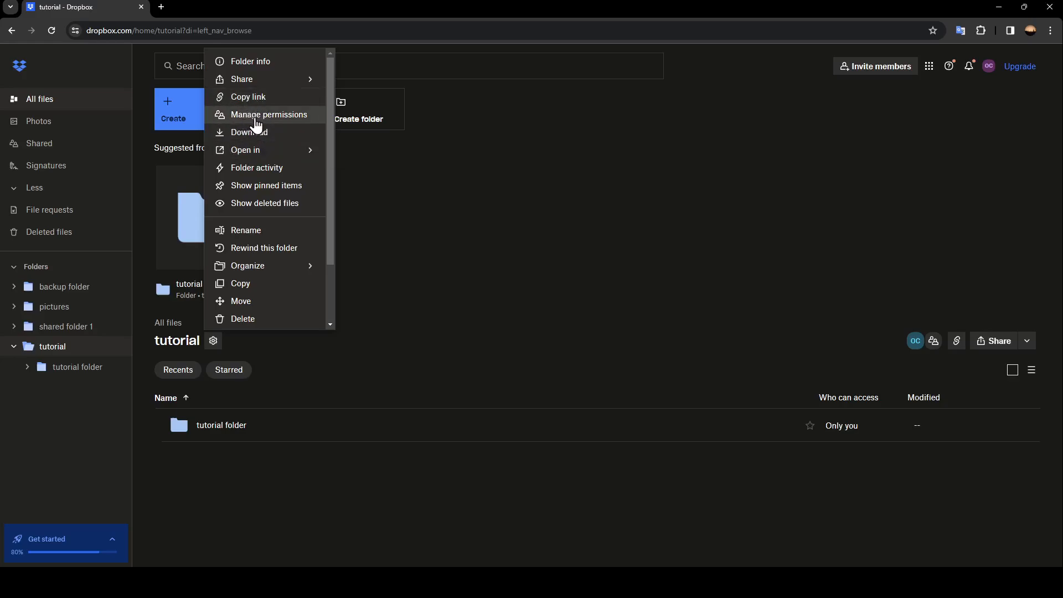
pyautogui.click(269, 114)
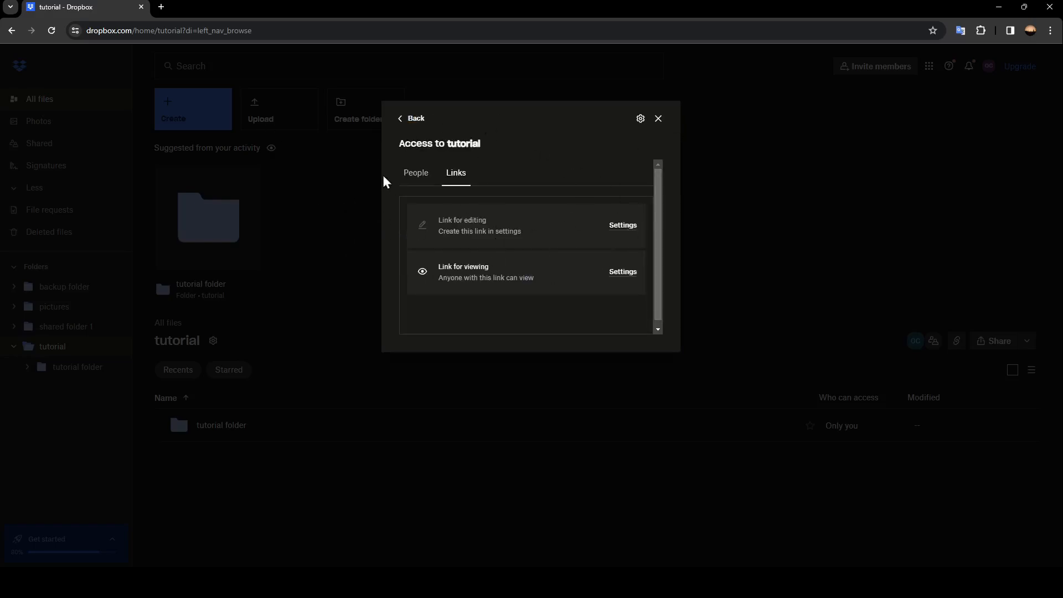
pyautogui.moveTo(576, 173)
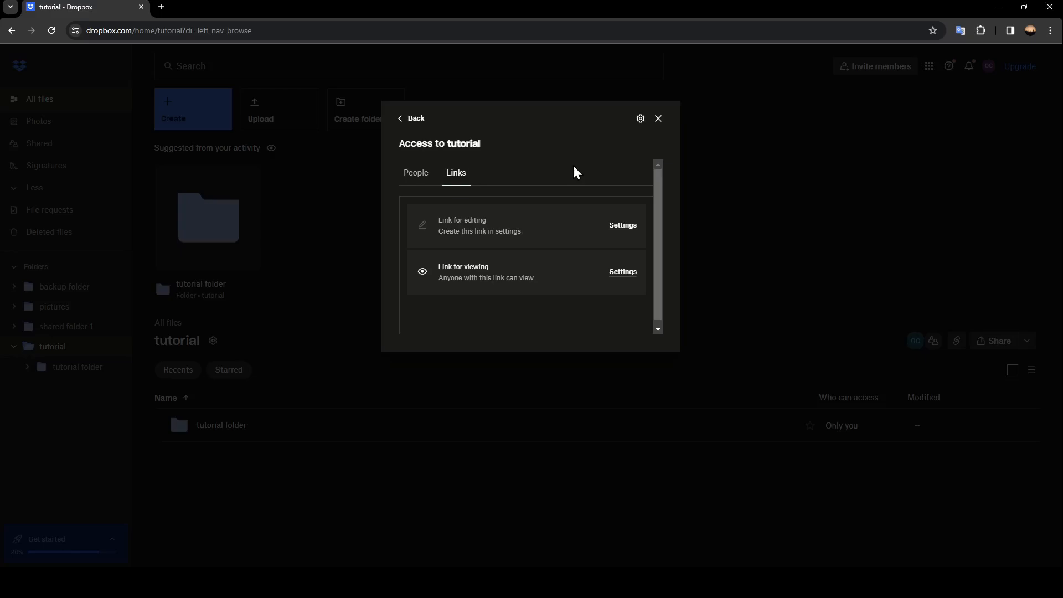
pyautogui.moveTo(641, 118)
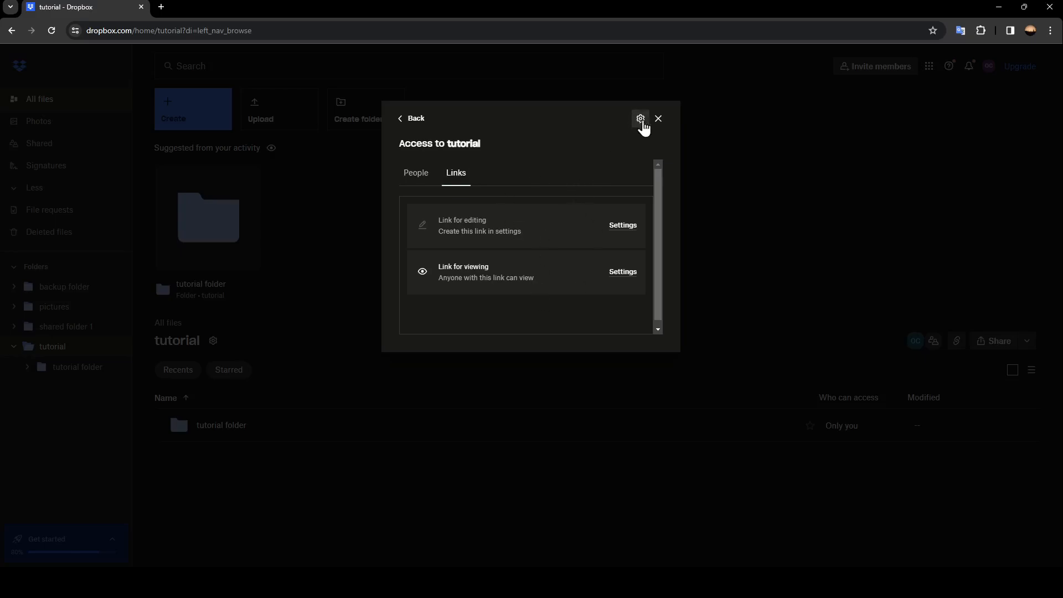
# Step: Restrict who can add people to Only the owner, then view the viewing-link settings
pyautogui.click(641, 119)
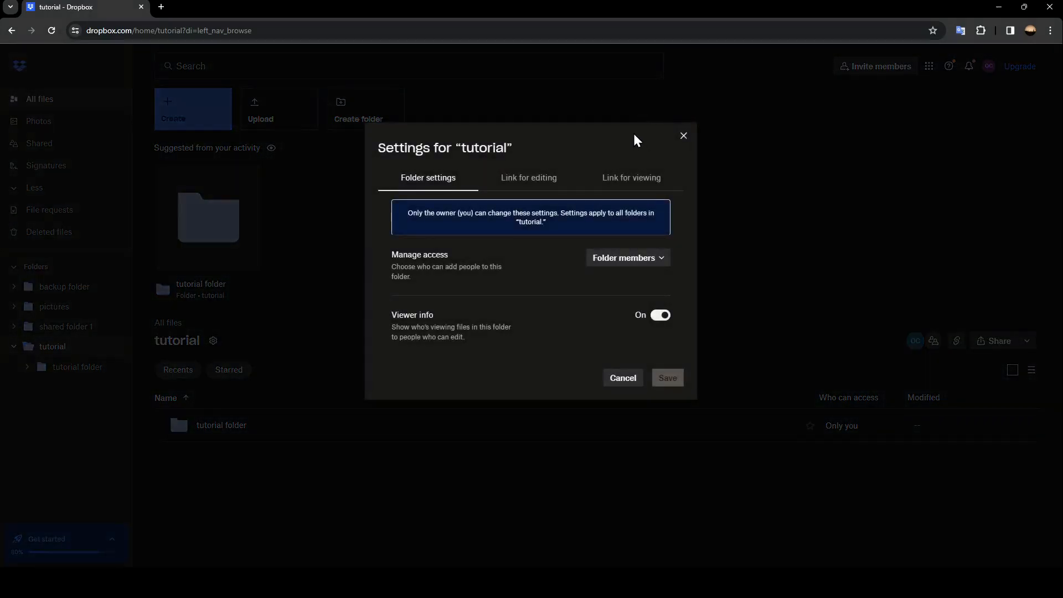
pyautogui.moveTo(448, 180)
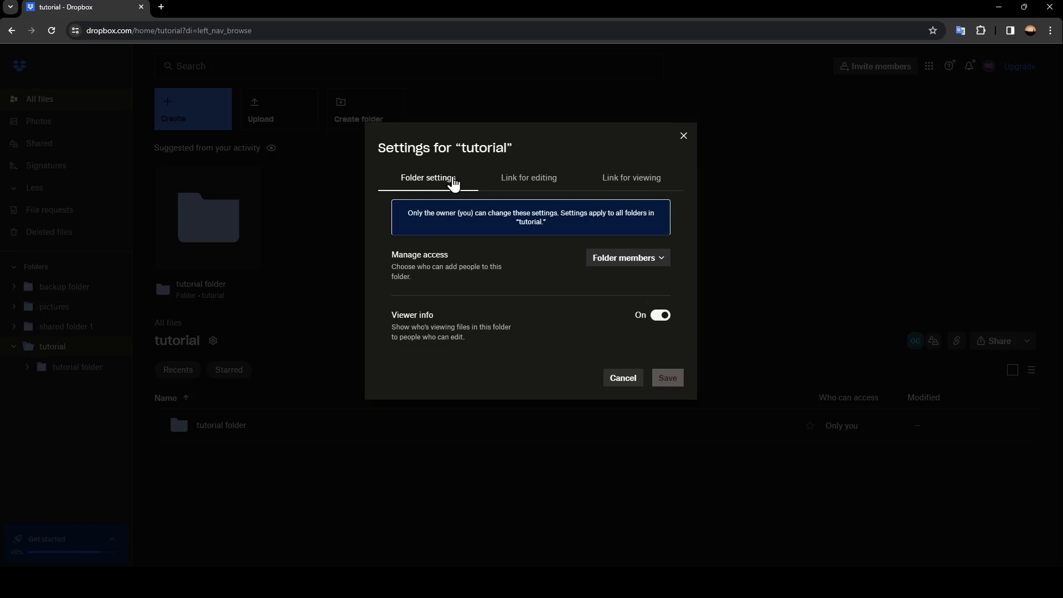
pyautogui.moveTo(396, 260)
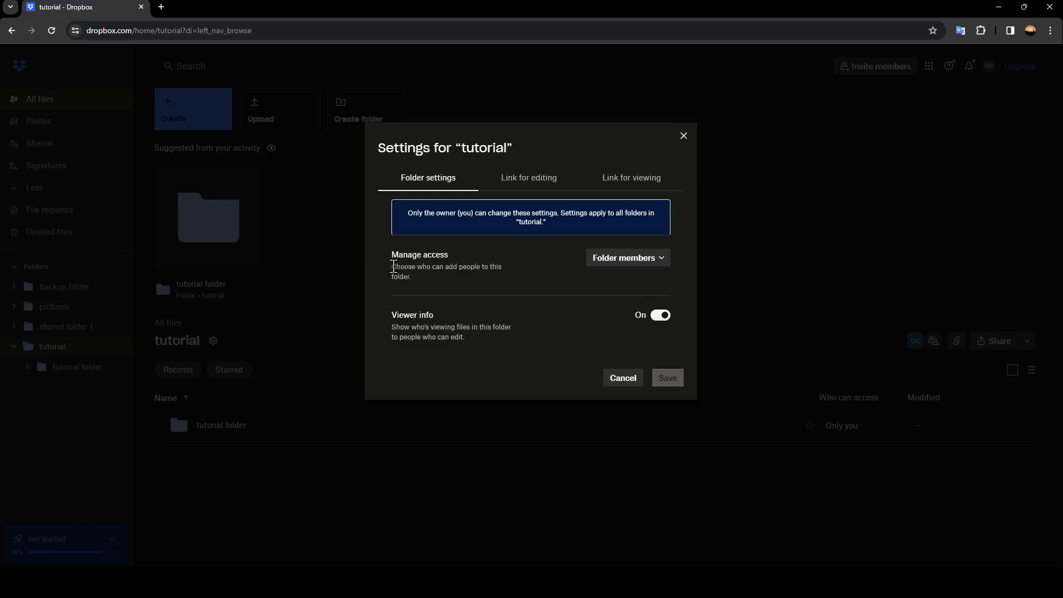
pyautogui.moveTo(423, 287)
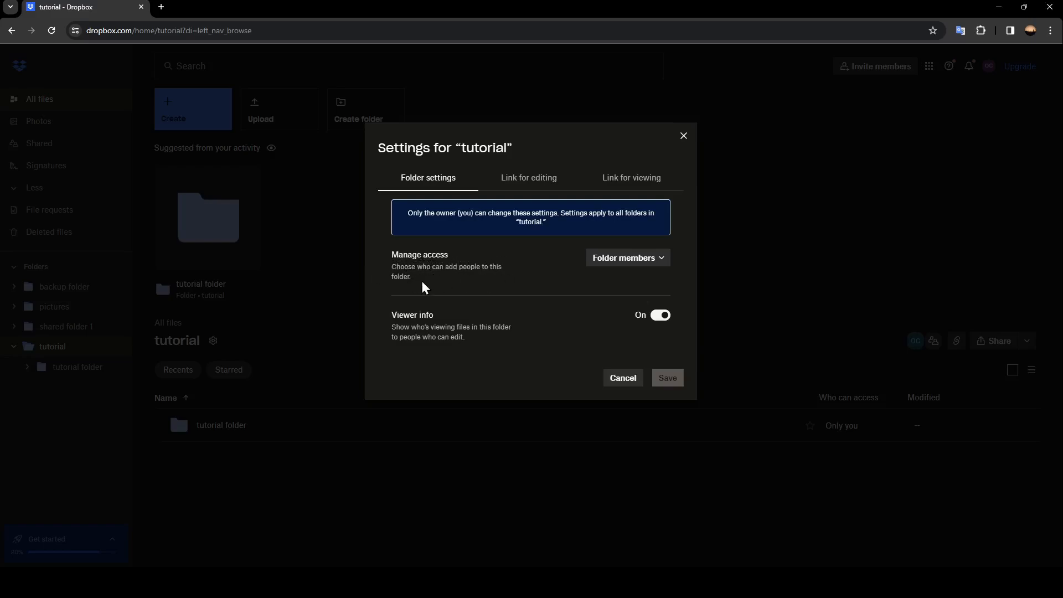
pyautogui.moveTo(627, 258)
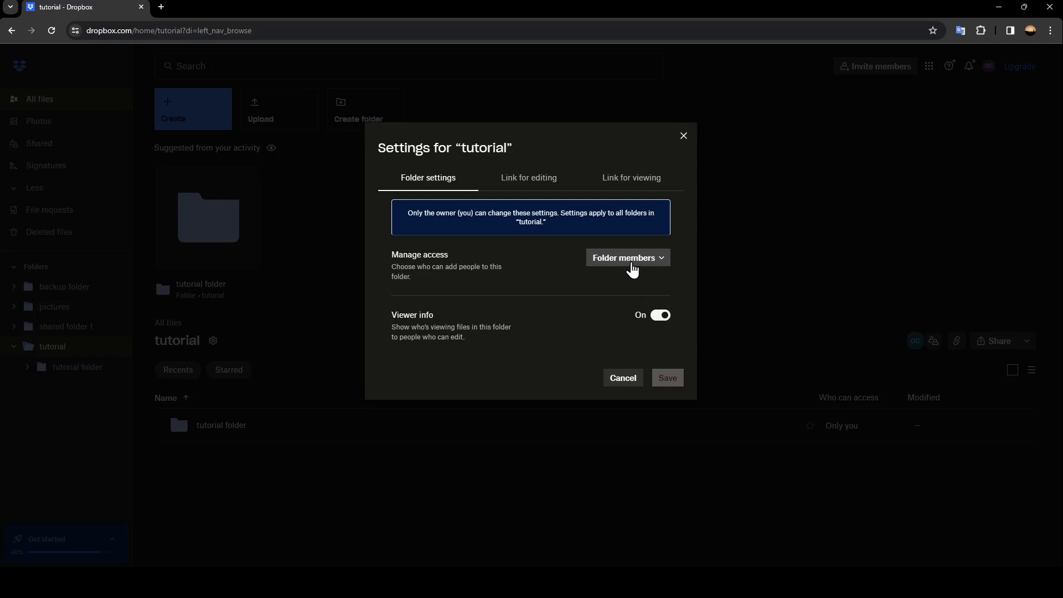
pyautogui.click(626, 258)
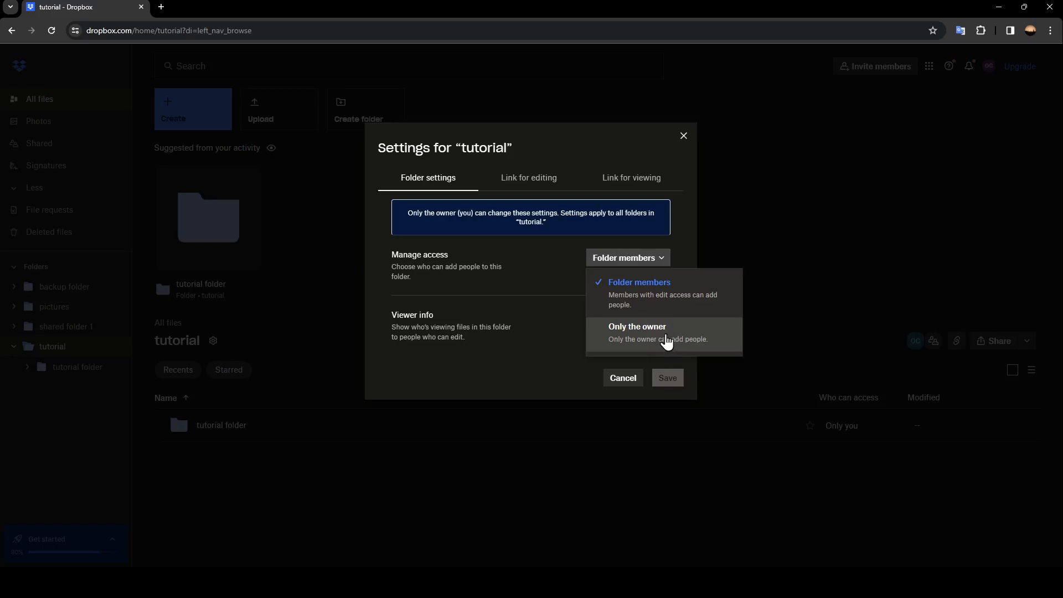
pyautogui.click(637, 333)
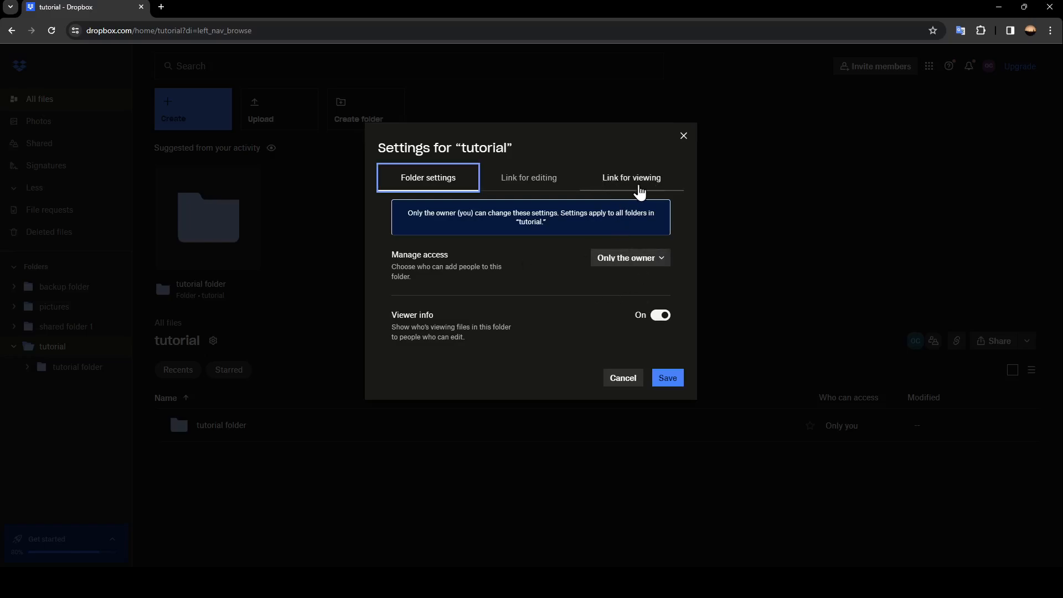
pyautogui.click(630, 177)
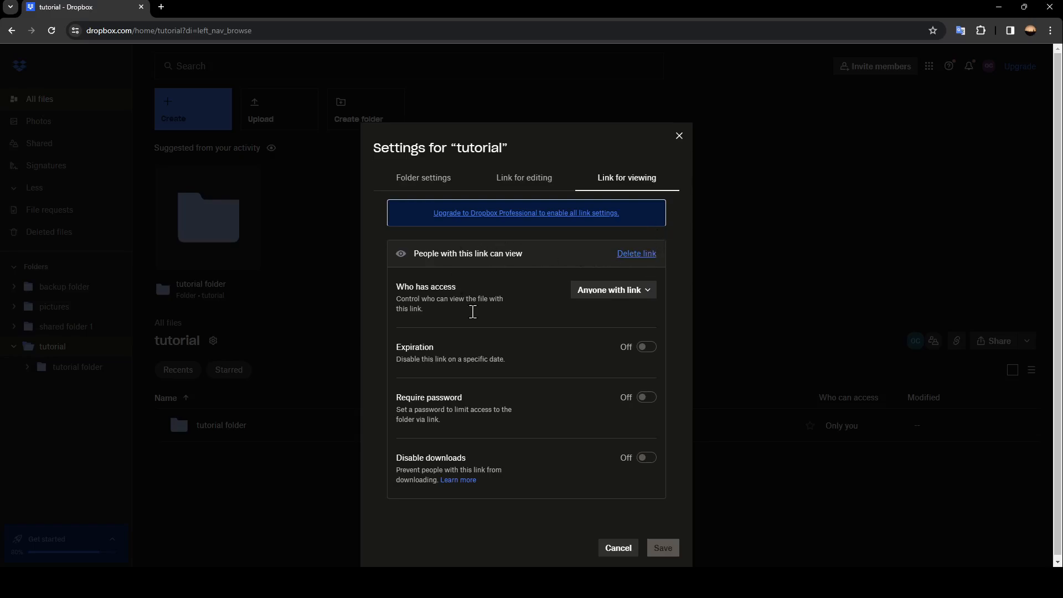
pyautogui.moveTo(628, 265)
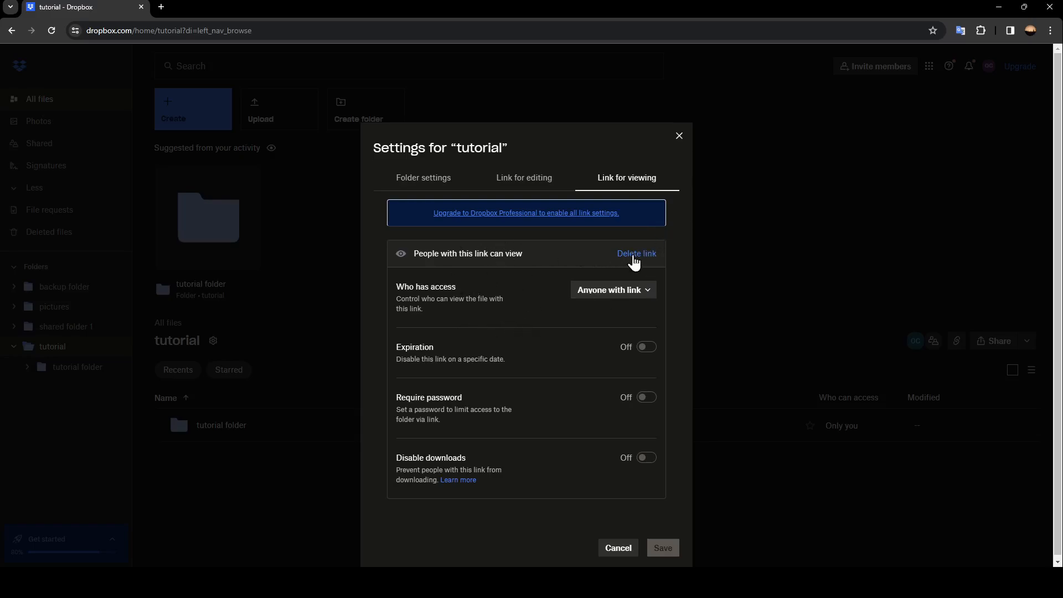
# Step: Delete the 'tutorial' folder's viewing link and confirm the deletion
pyautogui.click(636, 253)
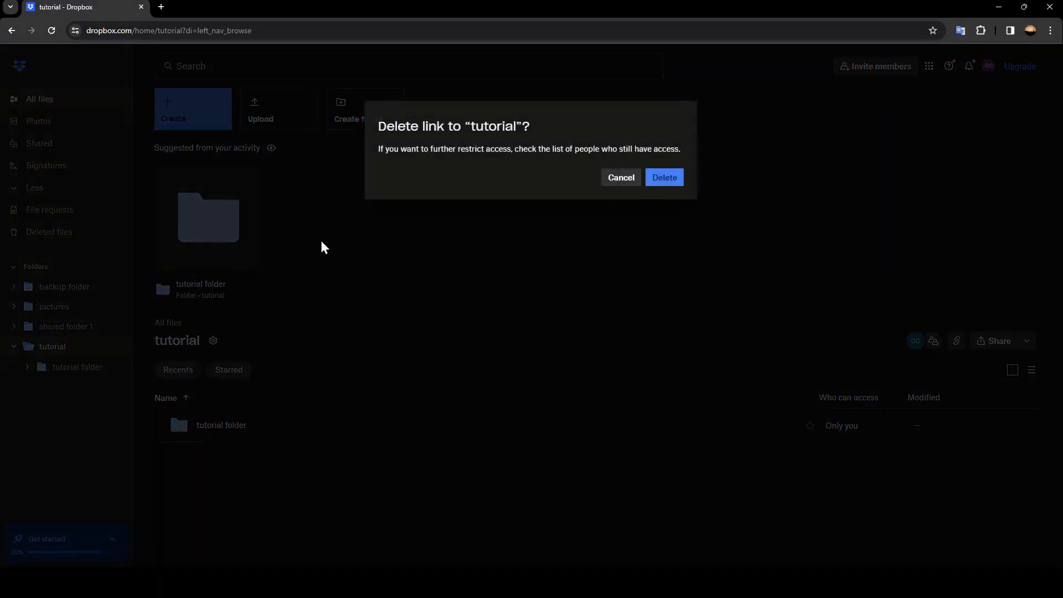
pyautogui.click(664, 178)
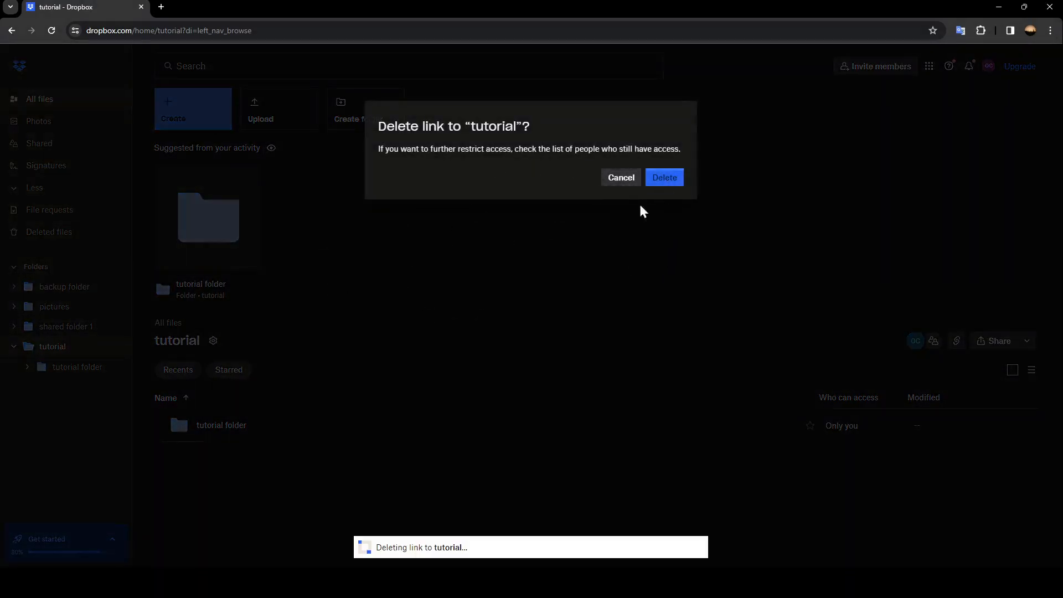
pyautogui.click(664, 178)
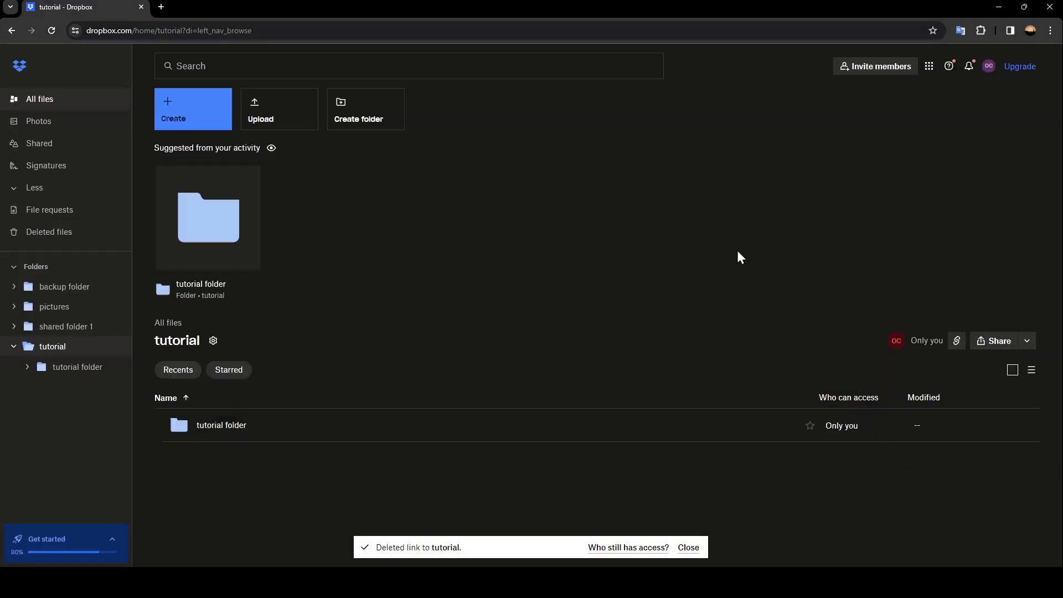